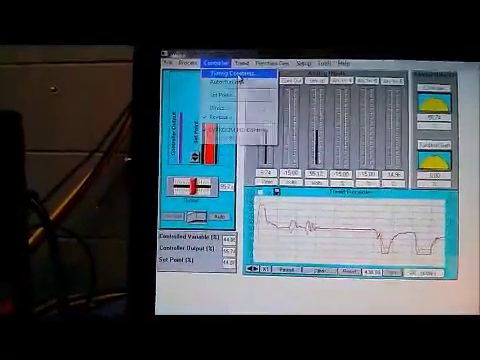
Bring up the controller's Tuning Parameters dialog to edit proportional band and reset rate
{"action": "left_click", "coordinate": [224, 74]}
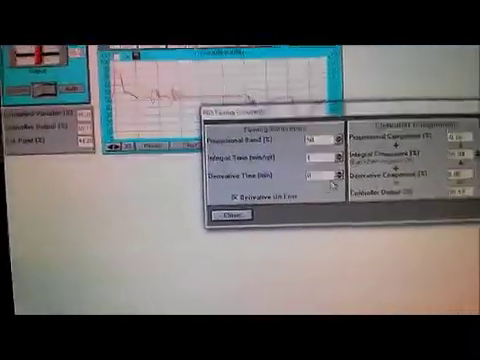